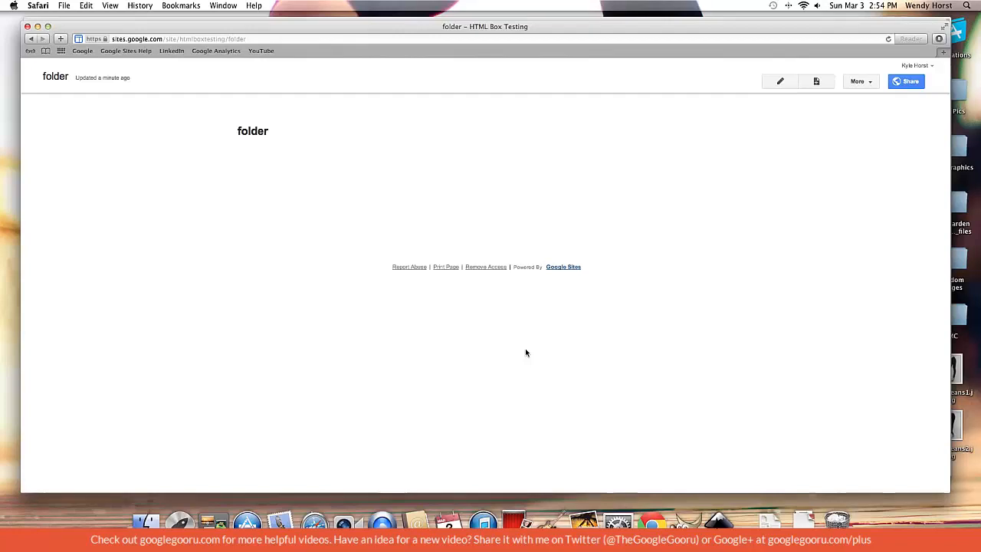
mouse_move(757, 220)
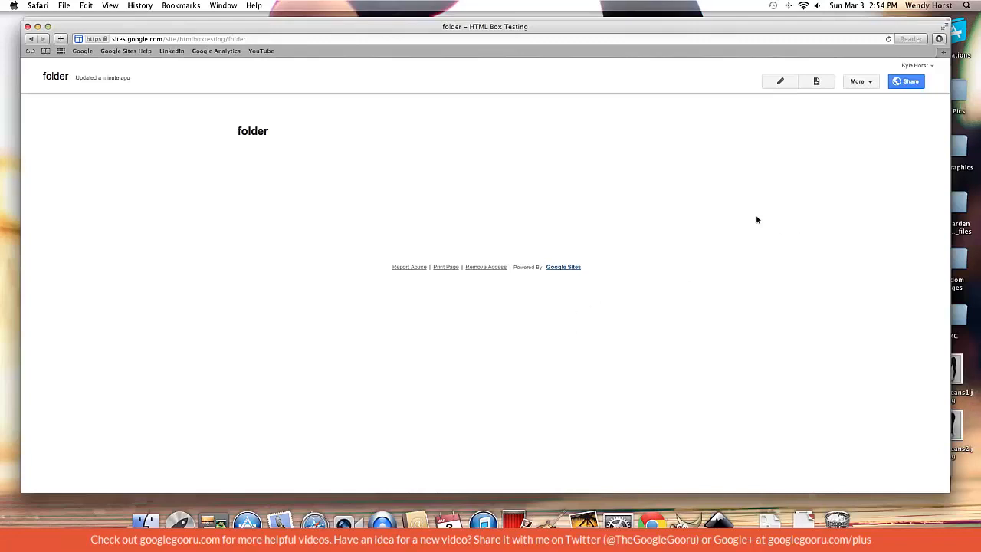
mouse_move(780, 81)
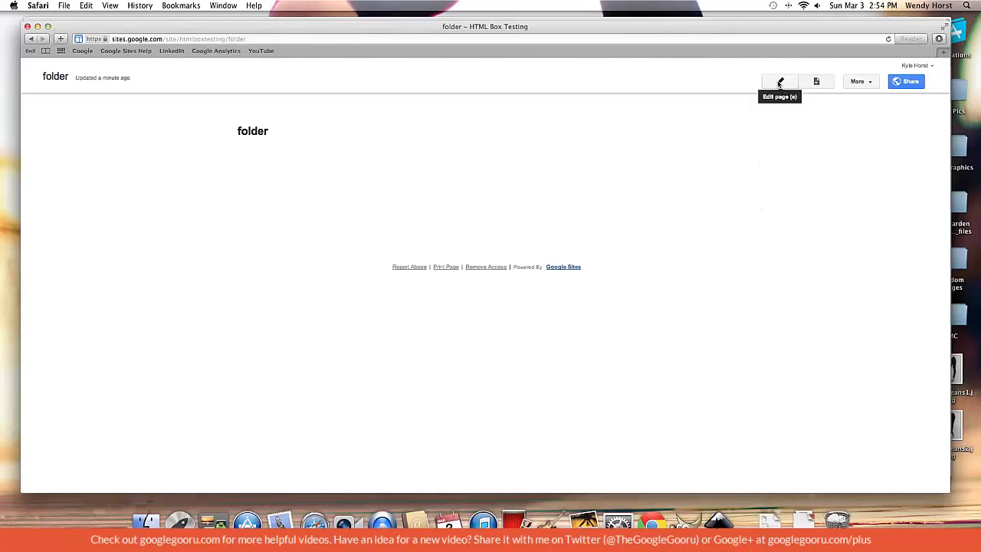
Put the folder page into edit mode and show the Insert menu's item list.
click(779, 82)
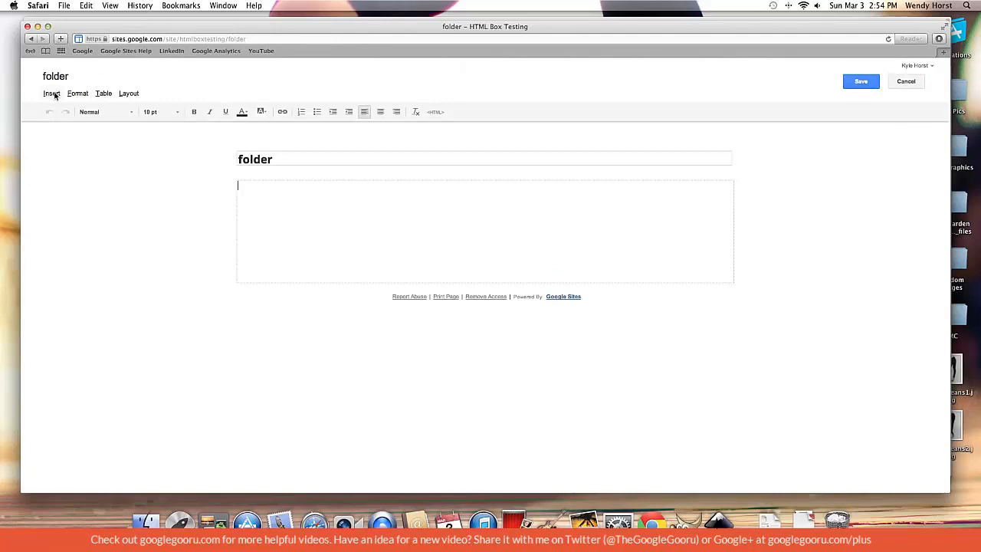
click(50, 93)
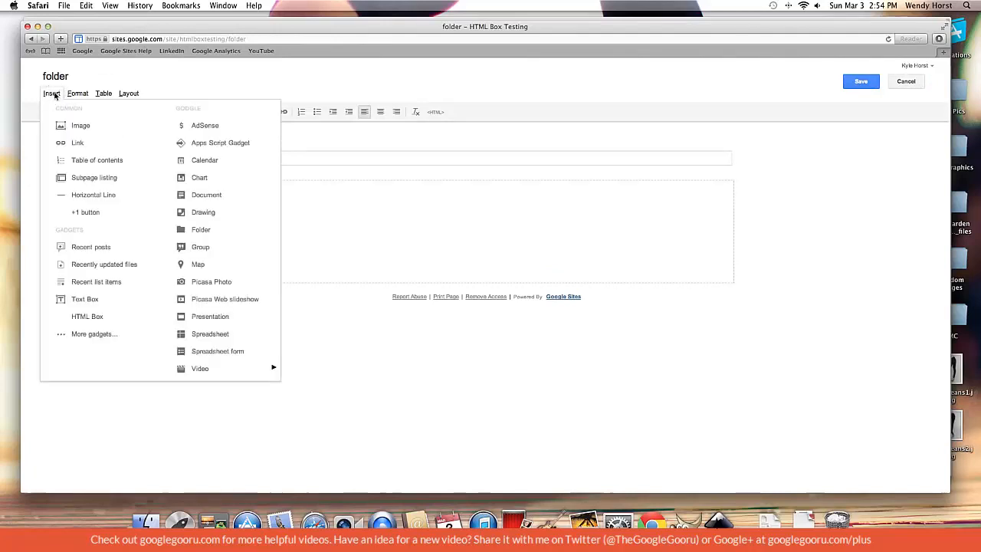
mouse_move(201, 110)
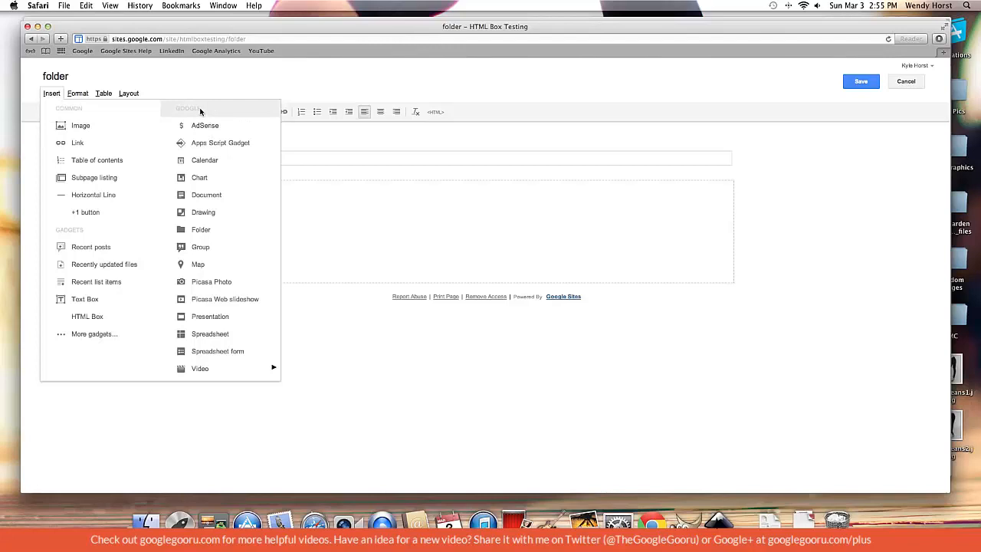
mouse_move(221, 142)
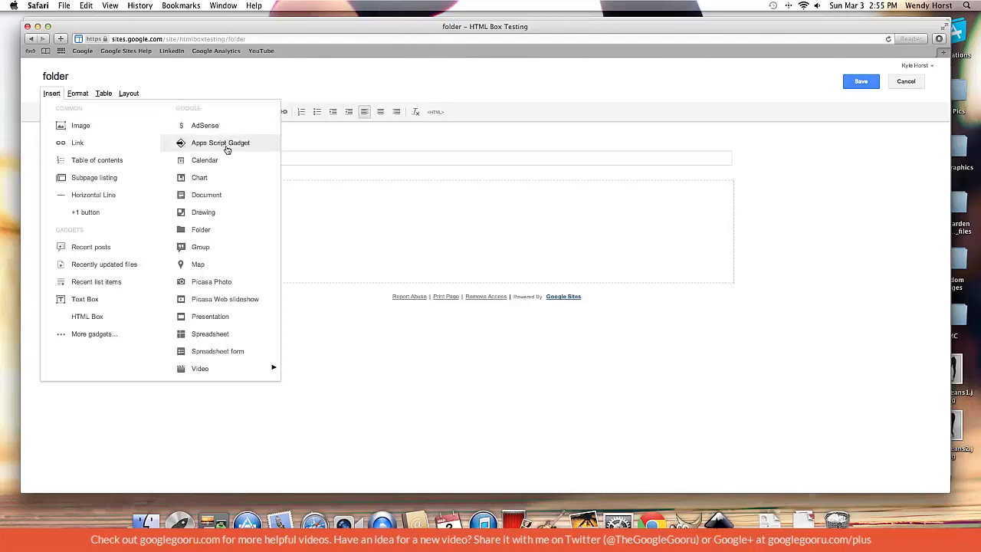
mouse_move(201, 229)
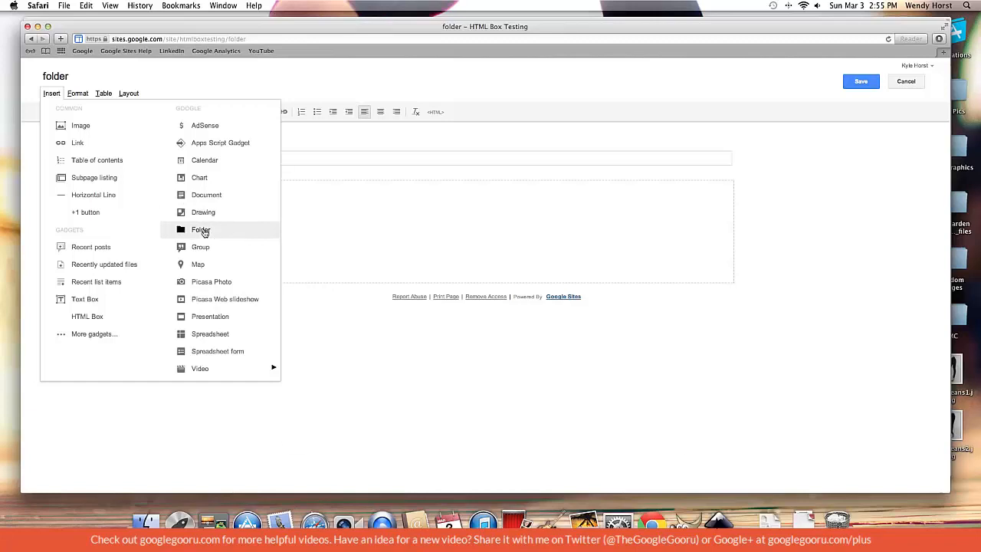
Insert a Drive folder, selecting Example Folder from the Folders list.
click(200, 230)
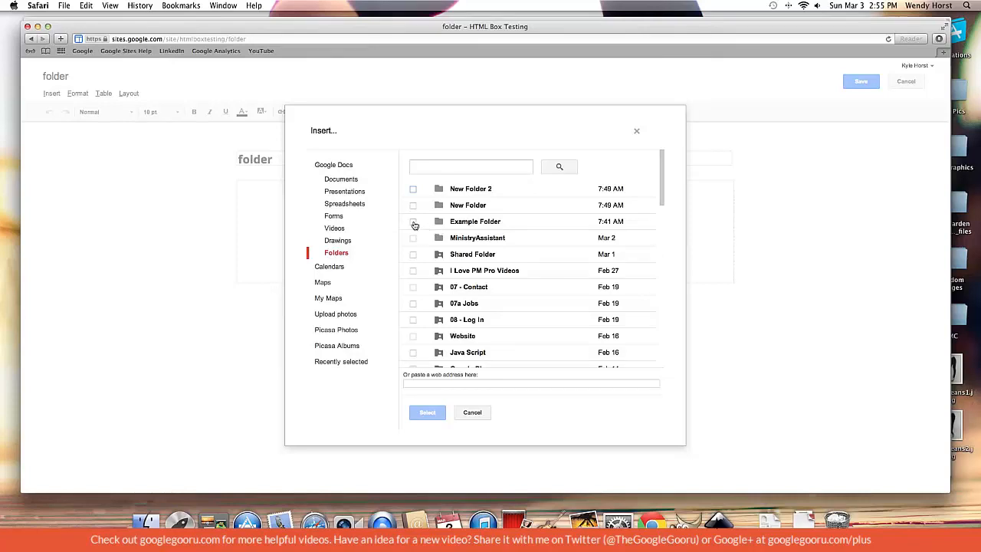
click(413, 221)
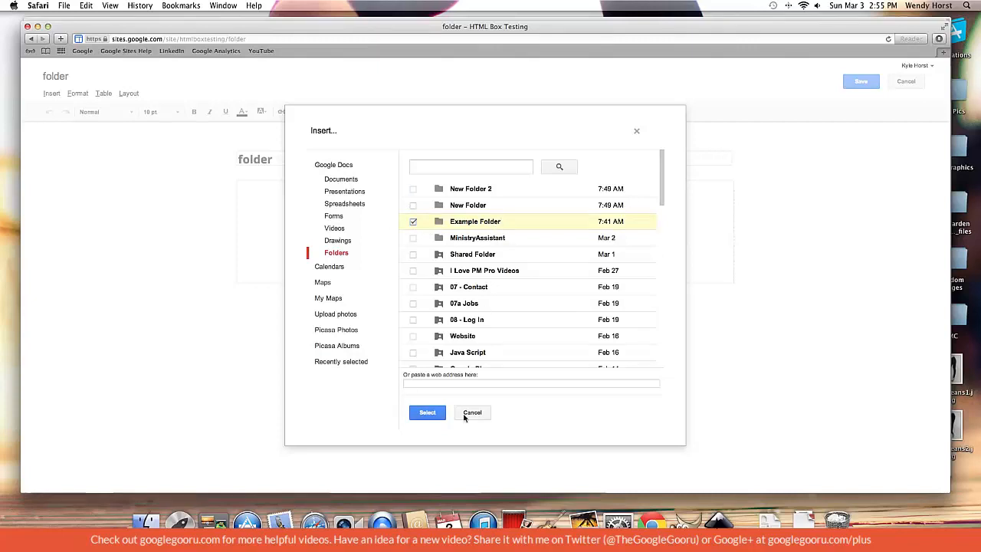
click(427, 412)
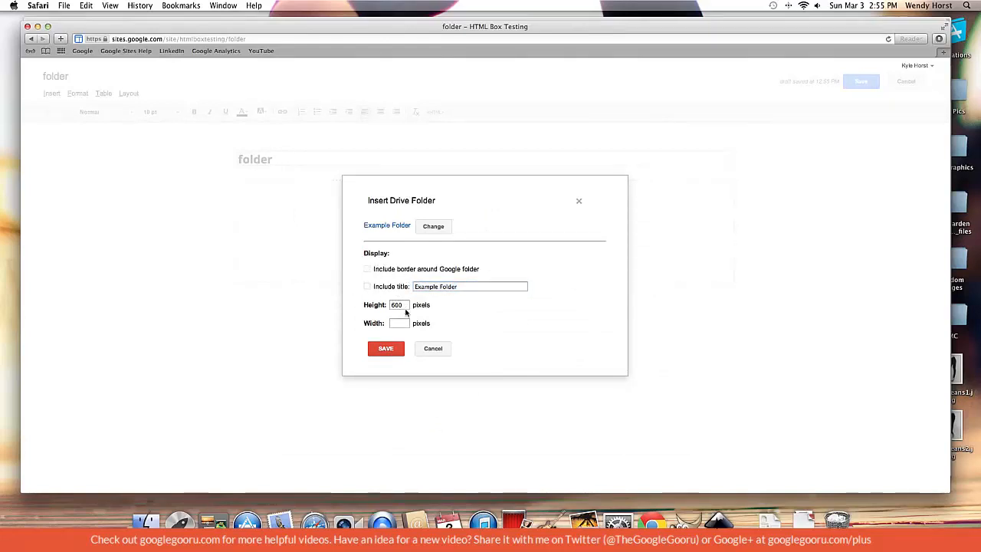
Set the Example Folder embed to 1000 wide and 300 tall, then save the page.
text(1000)
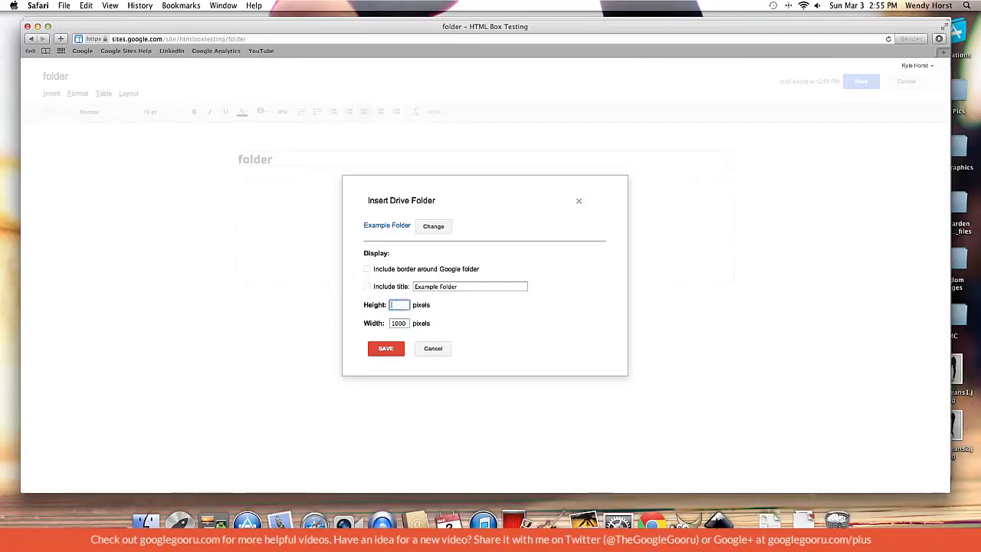
text(300)
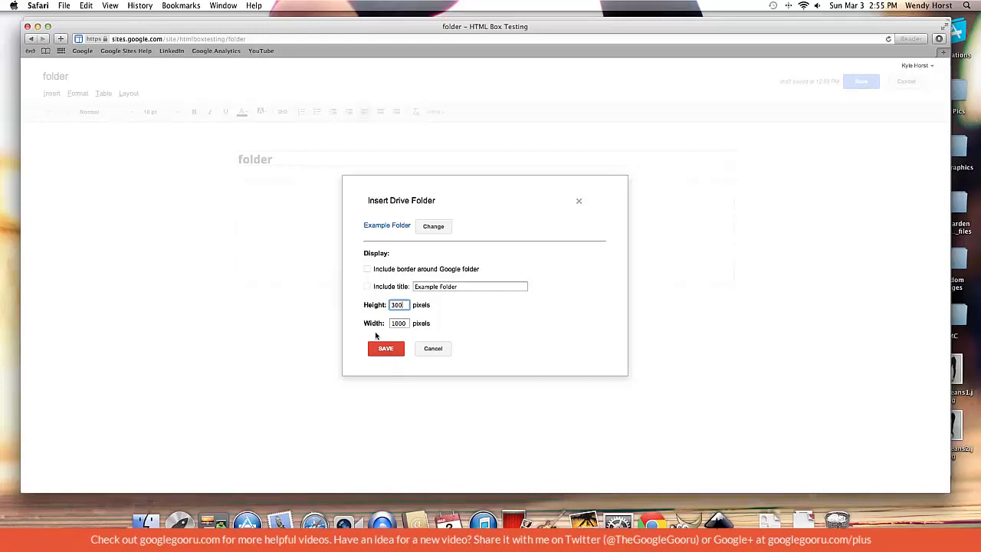
click(386, 348)
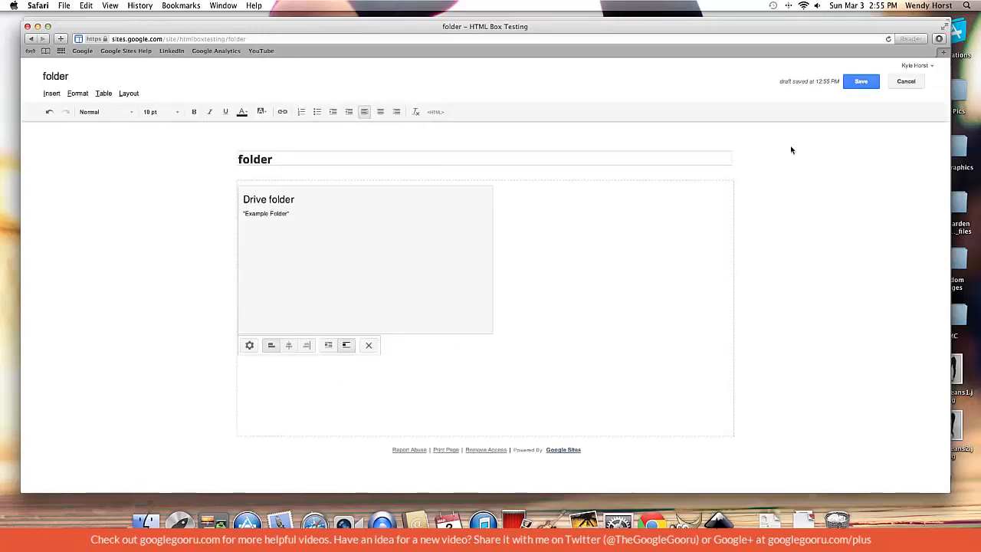
click(860, 81)
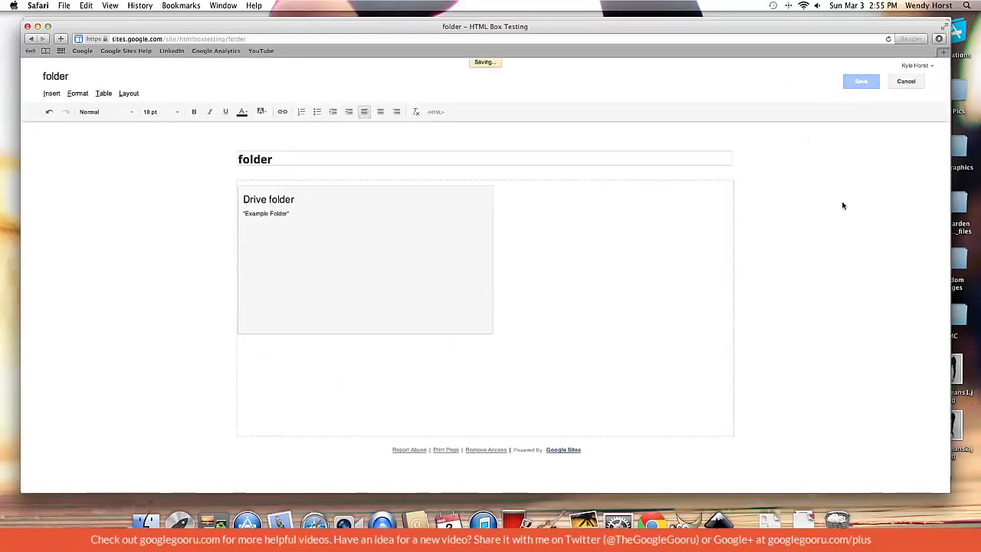
click(860, 81)
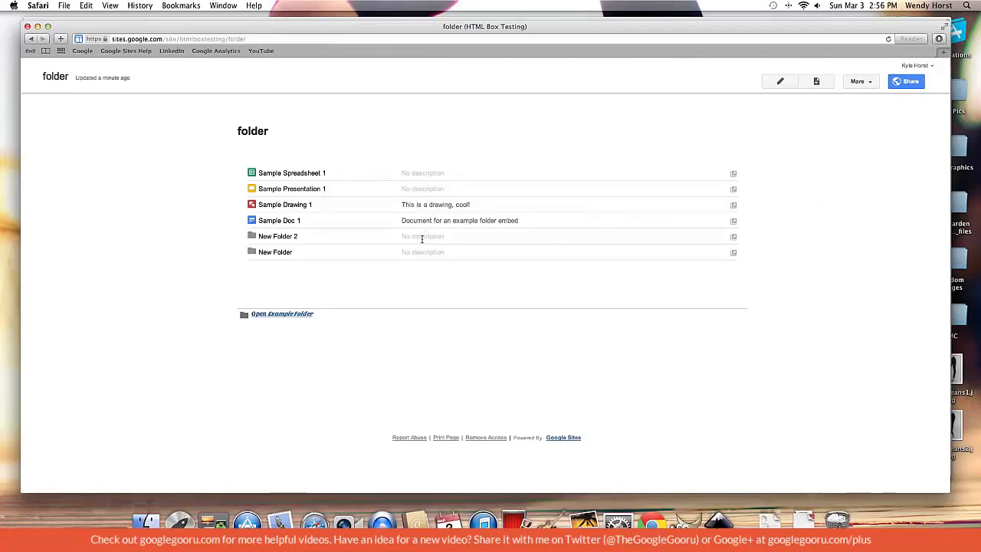
mouse_move(377, 59)
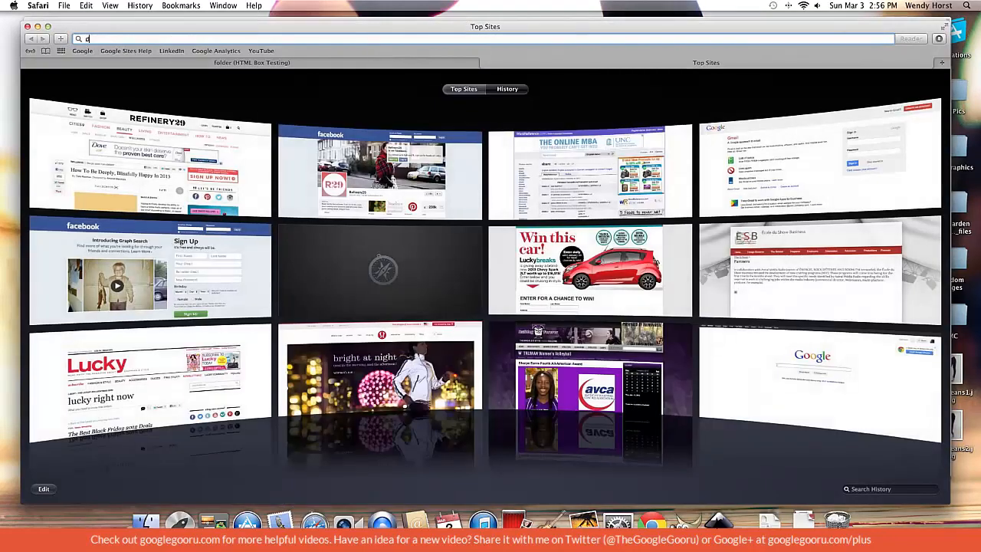
Go to drive.google.com and open Example Folder under My Drive.
text(drive.google.com/#my-drive)
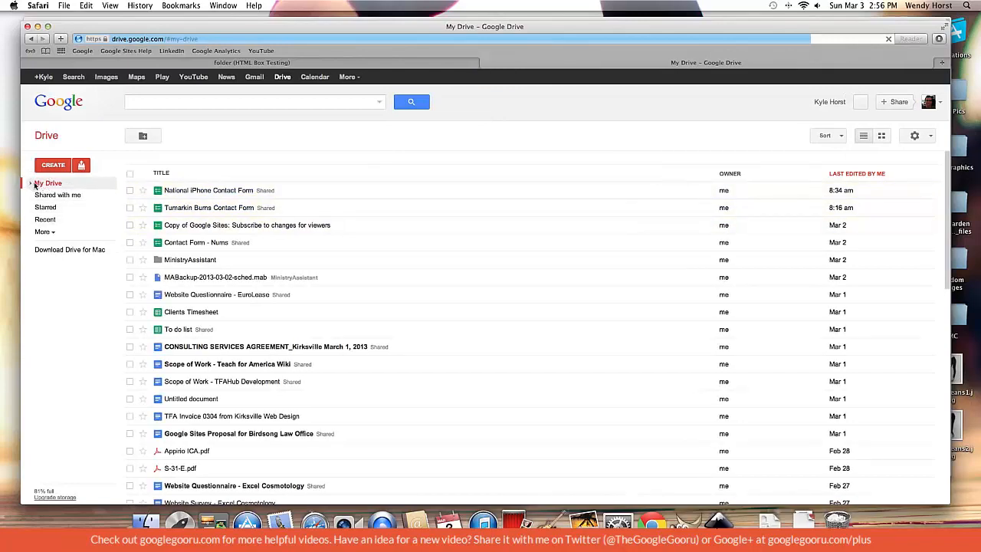
click(31, 182)
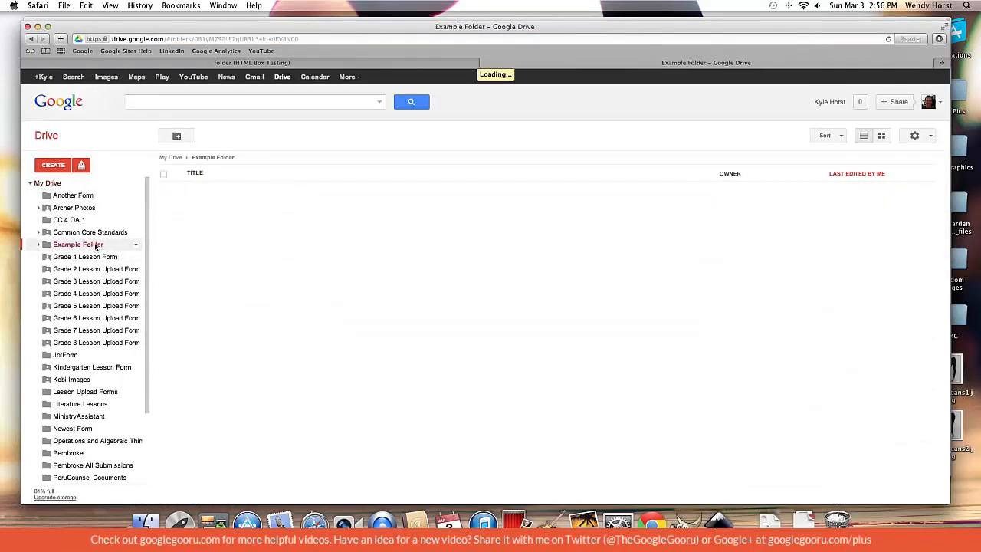
click(77, 244)
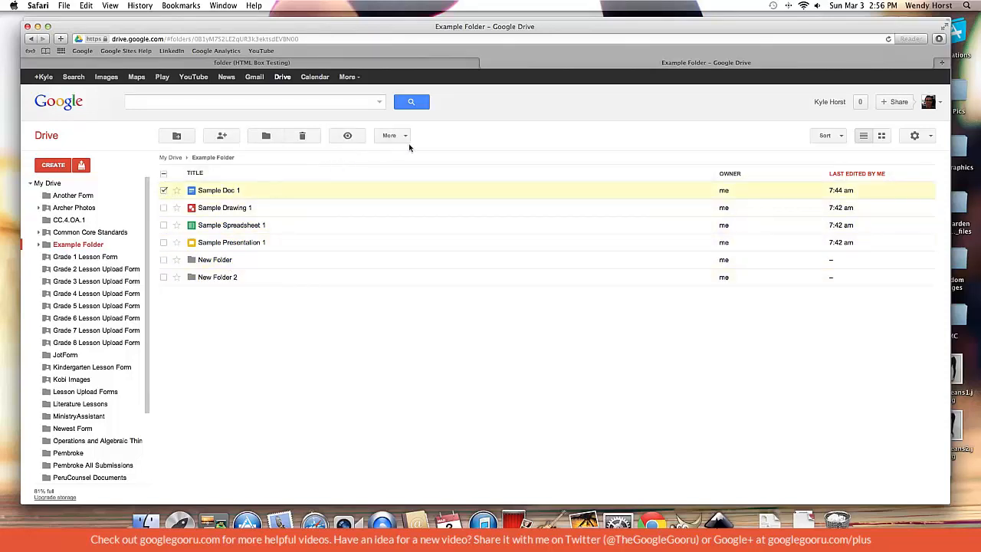
Choose an option from the More actions menu for Sample Doc 1.
click(390, 135)
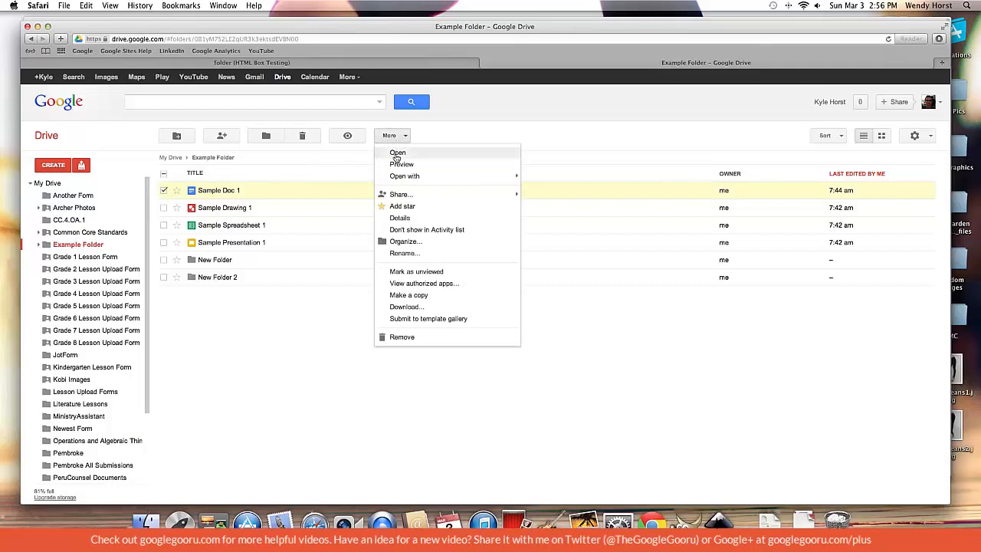
click(399, 218)
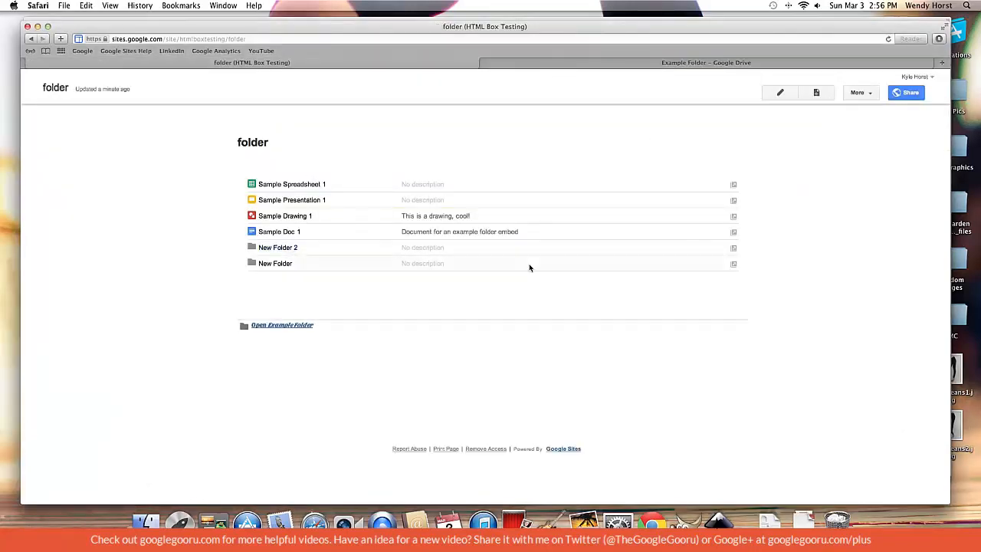
mouse_move(318, 179)
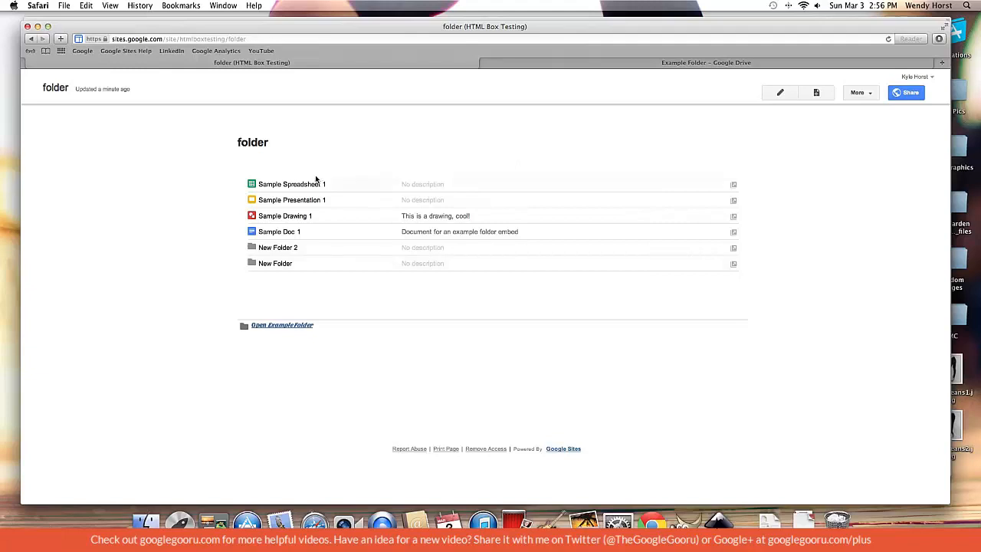
mouse_move(291, 184)
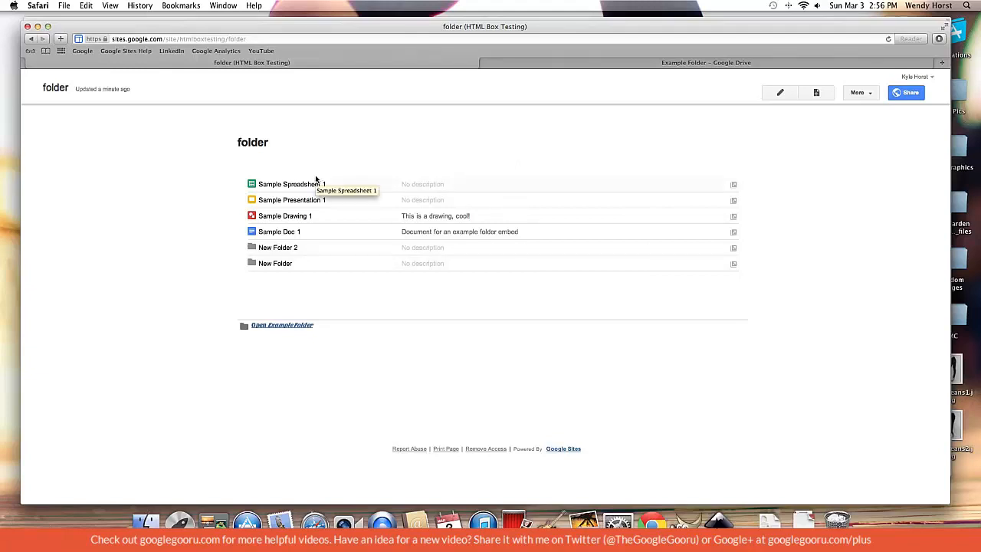
mouse_move(387, 222)
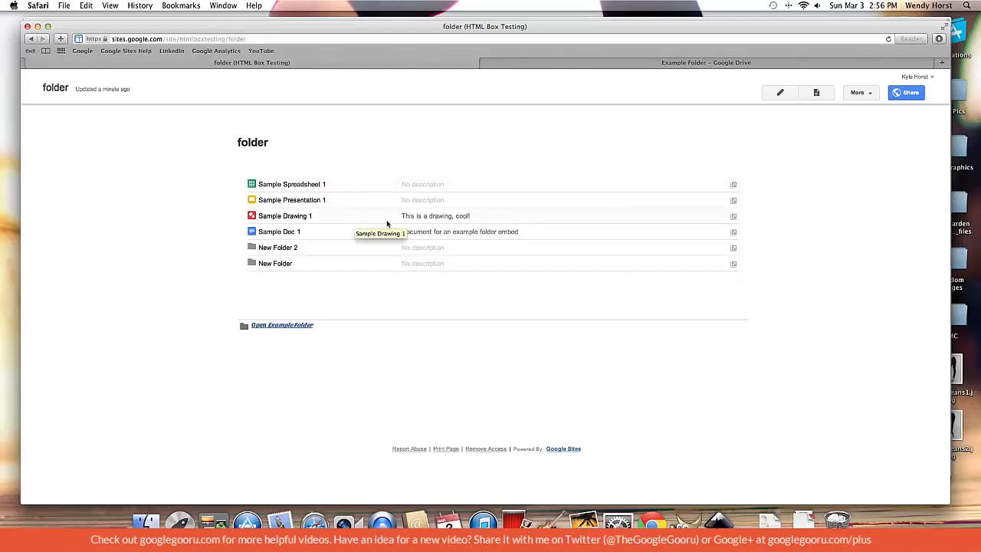
mouse_move(391, 220)
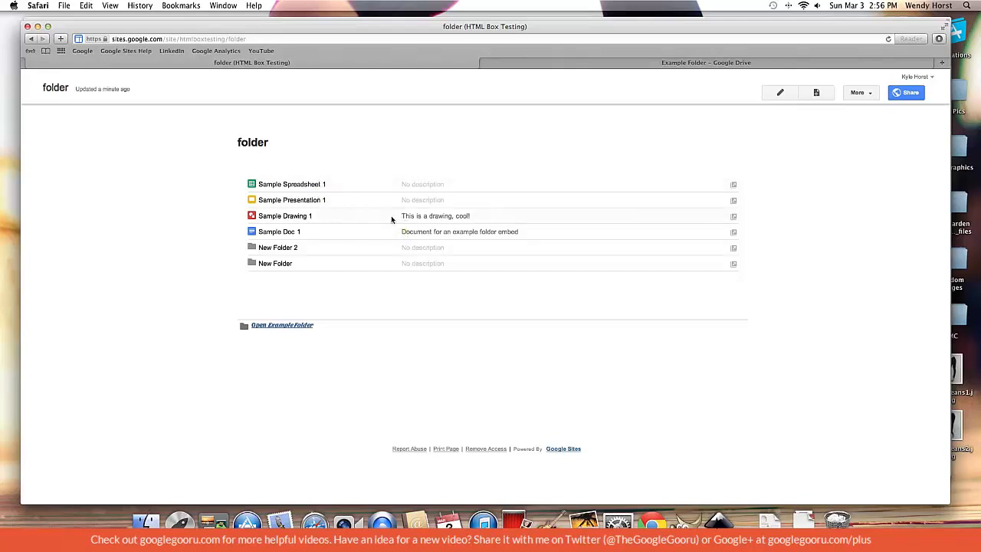